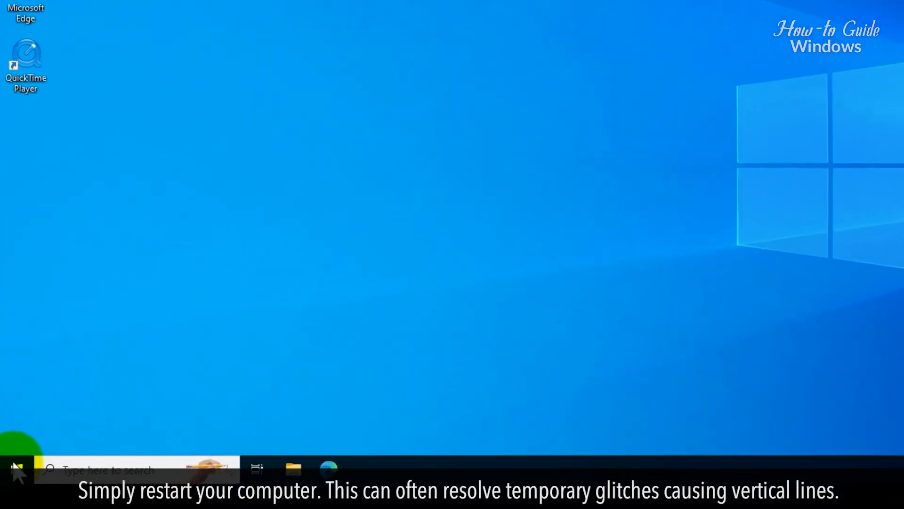
- Open the Start menu and its Power options to reveal Restart
left_click(11, 467)
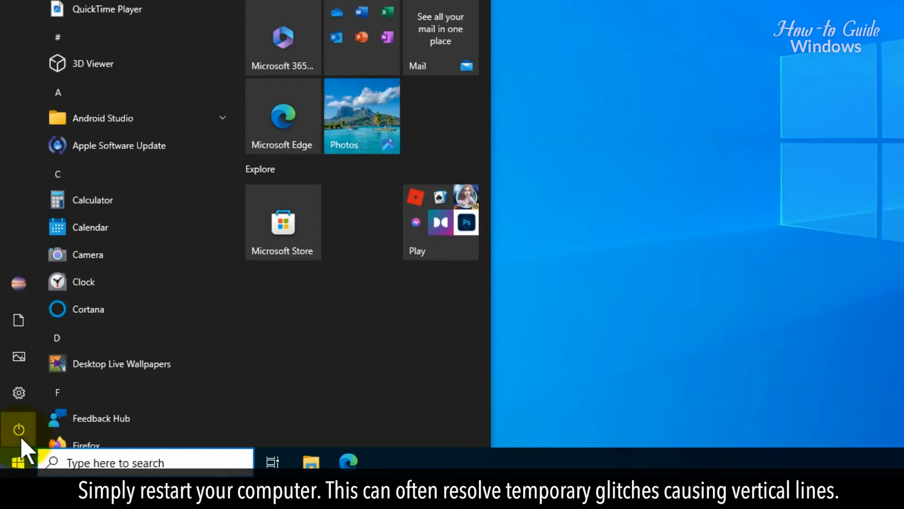
left_click(18, 429)
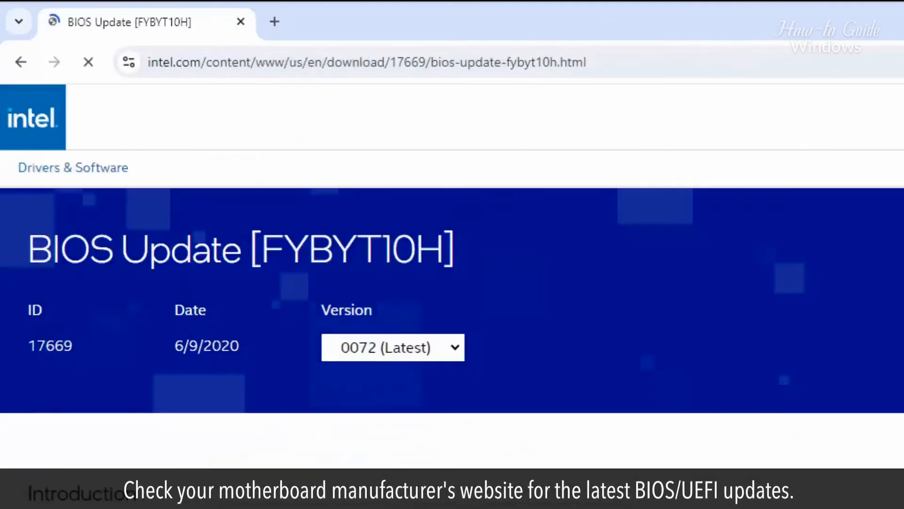
- Scroll the Intel BIOS page to Available Downloads, showing the 6.7 MB fy0072 file
scroll("down", 3)
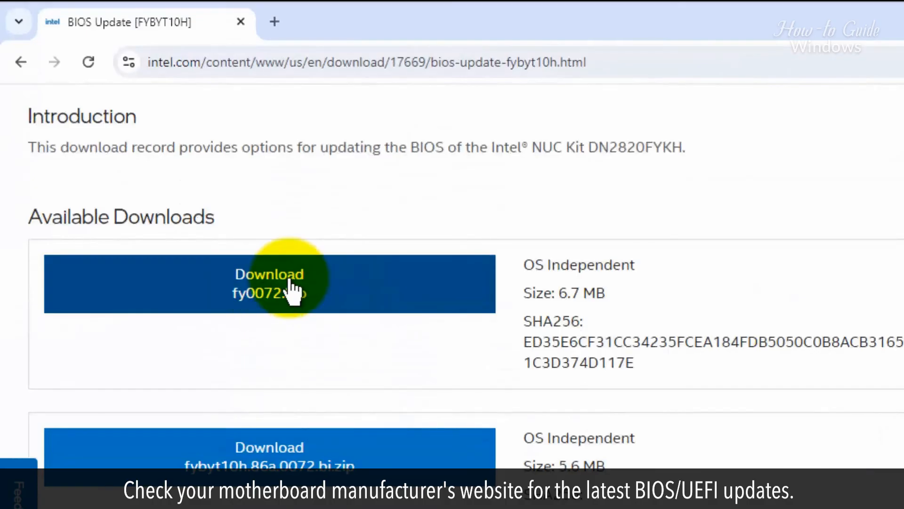